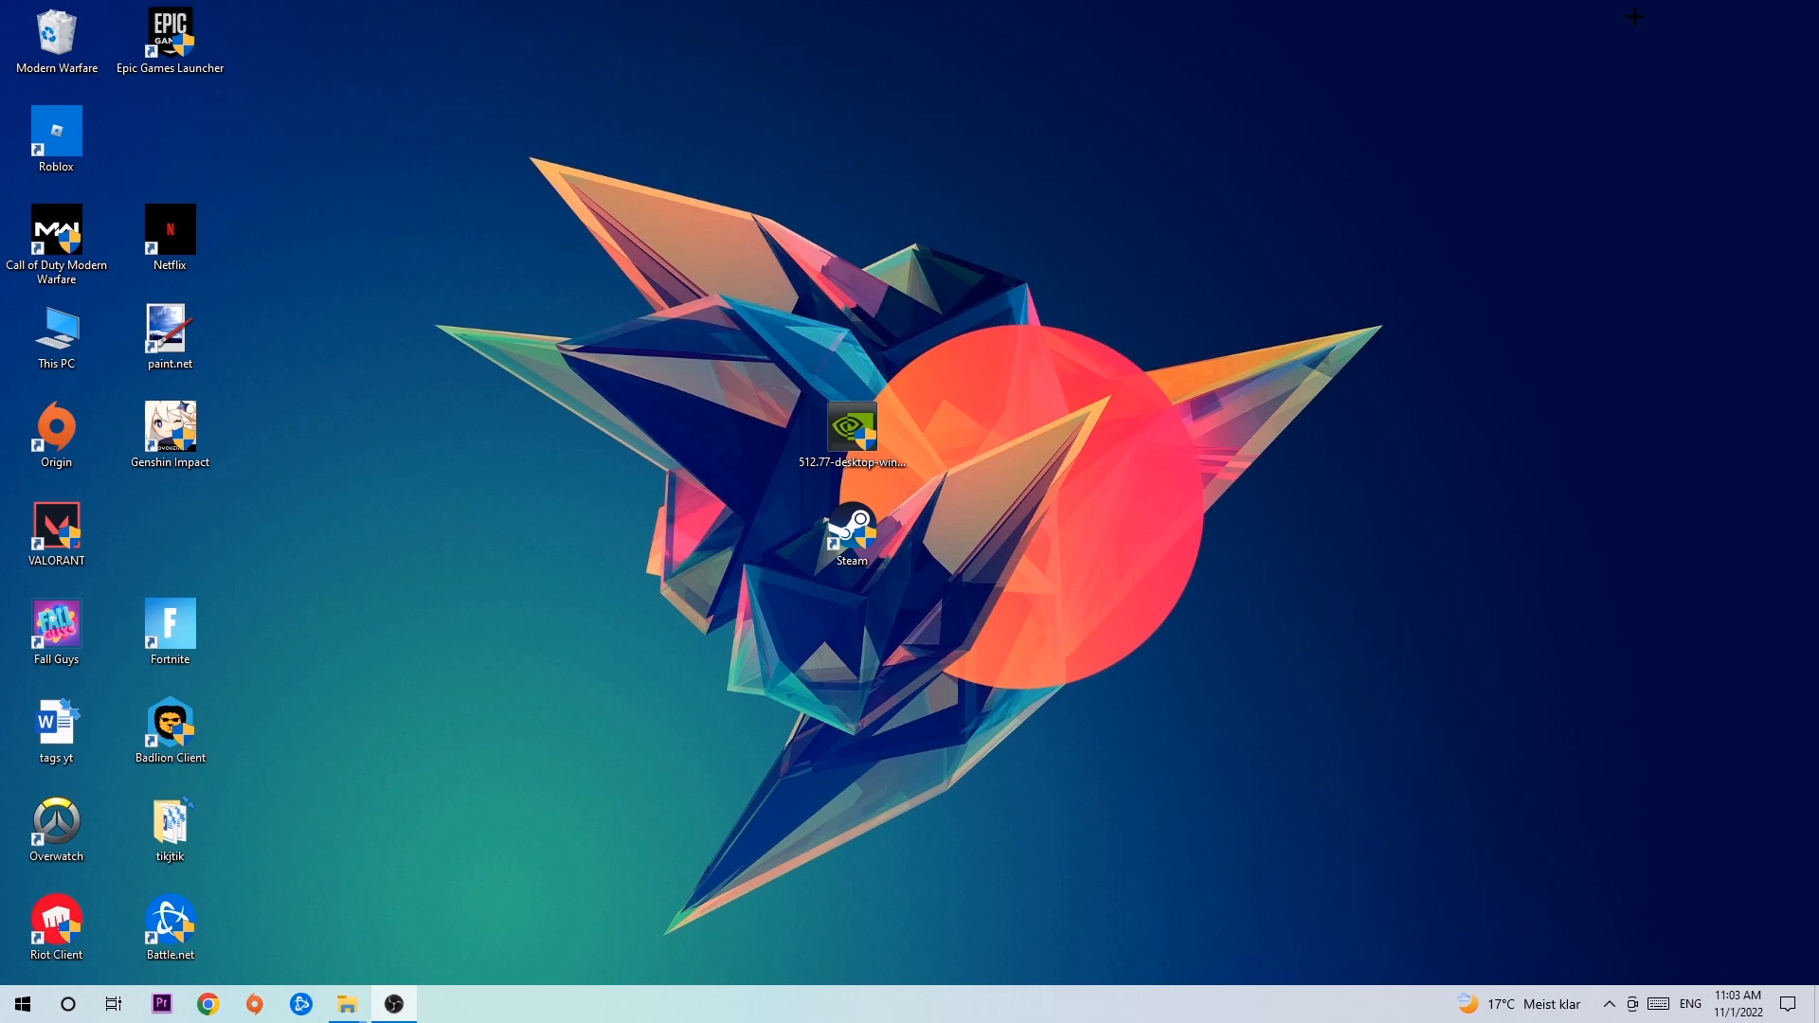
mouse_move(1039, 245)
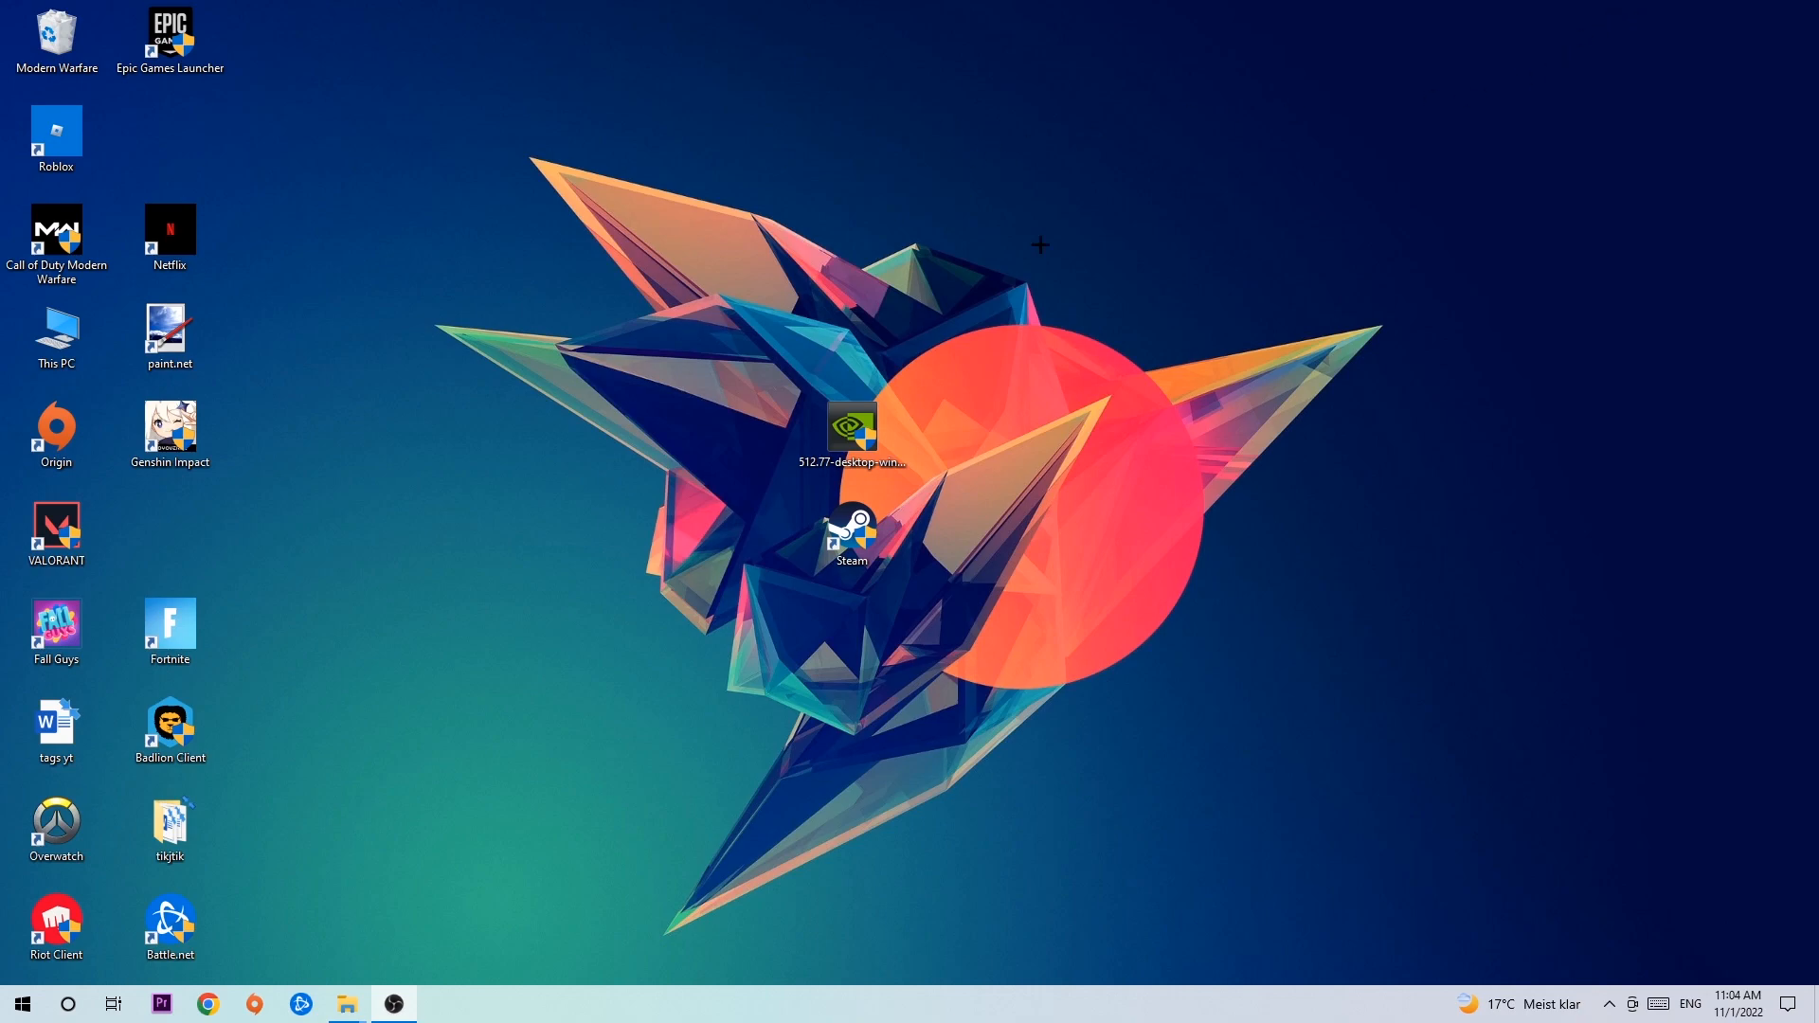
mouse_move(759, 1021)
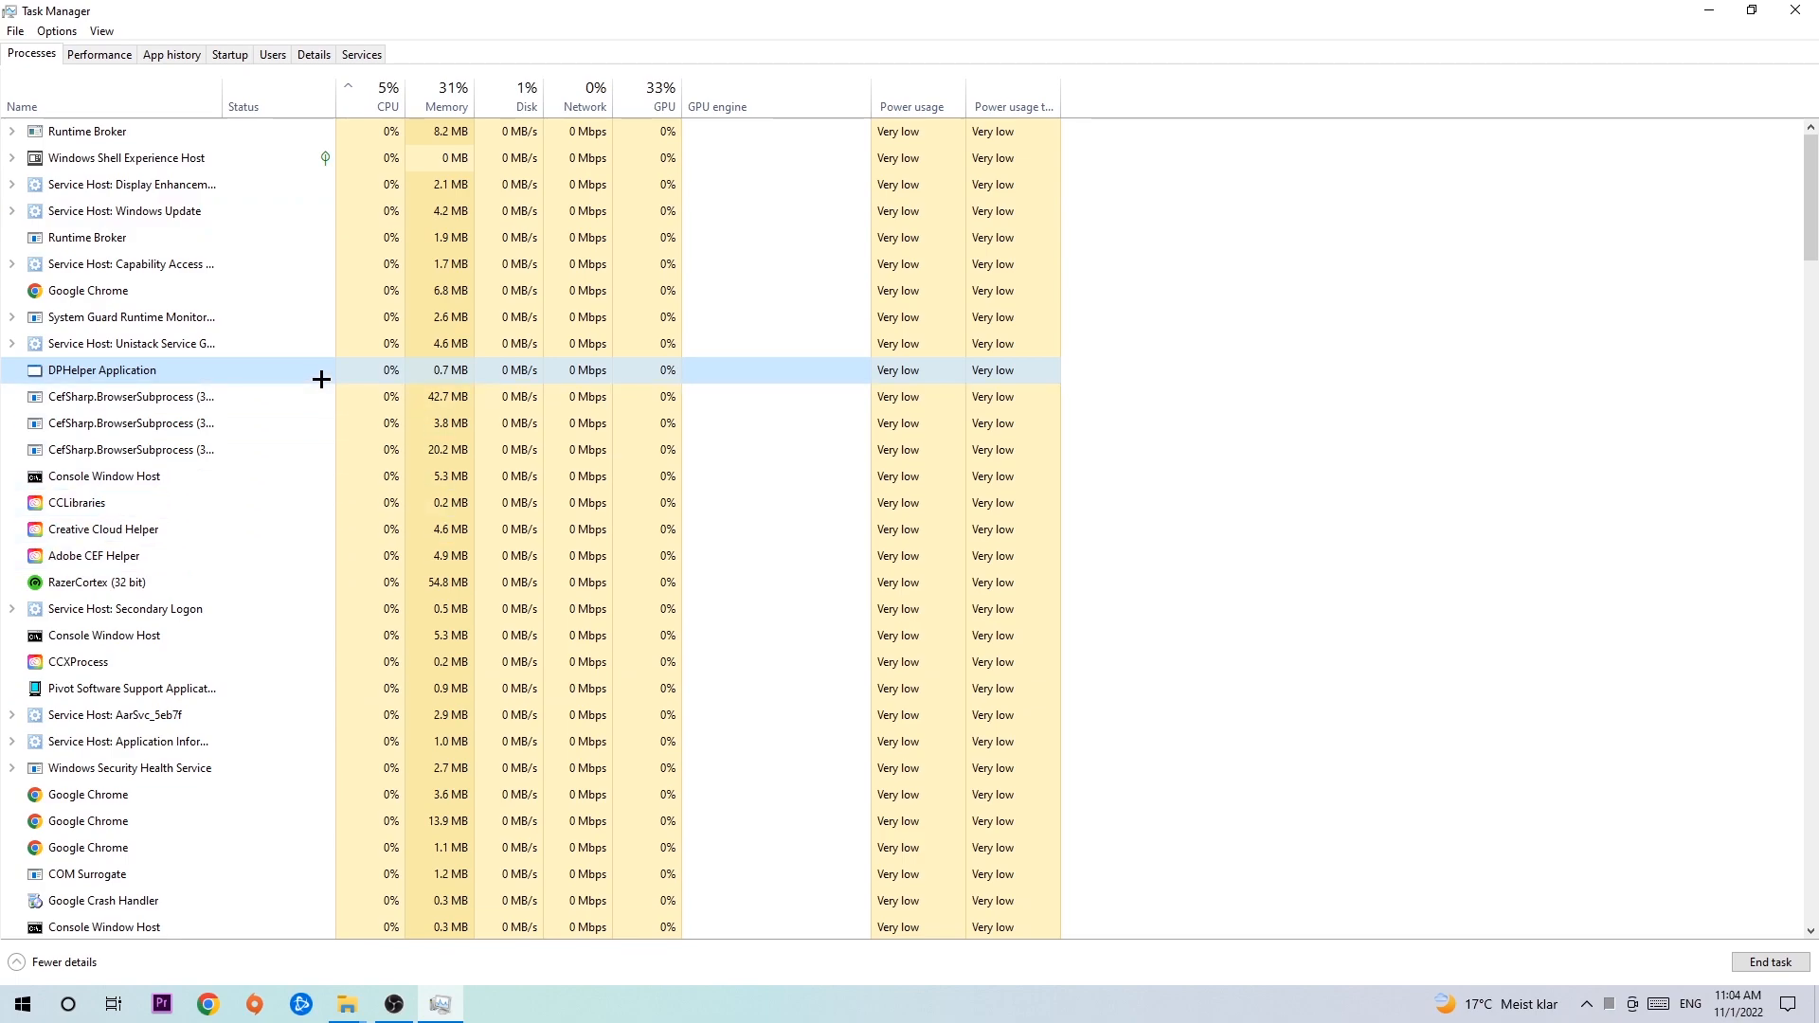
Bring up the context actions for the Console Window Host process in the Processes list
right_click(102, 476)
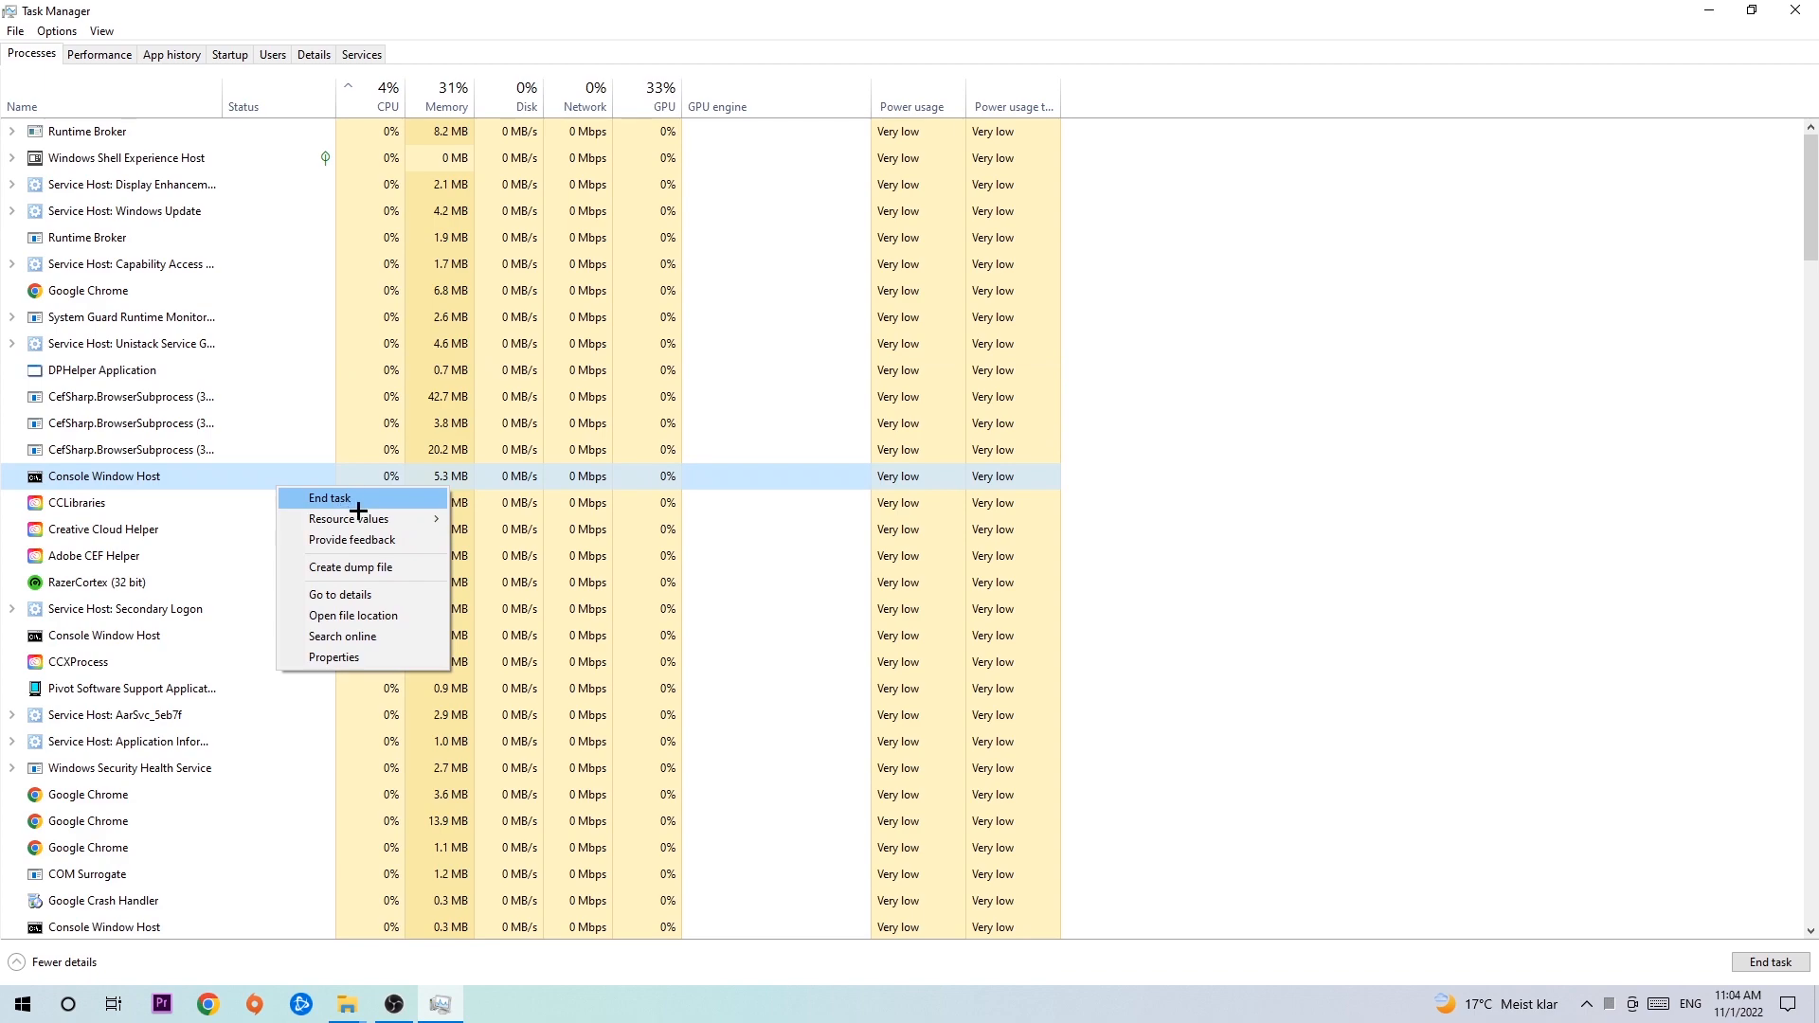
mouse_move(442, 468)
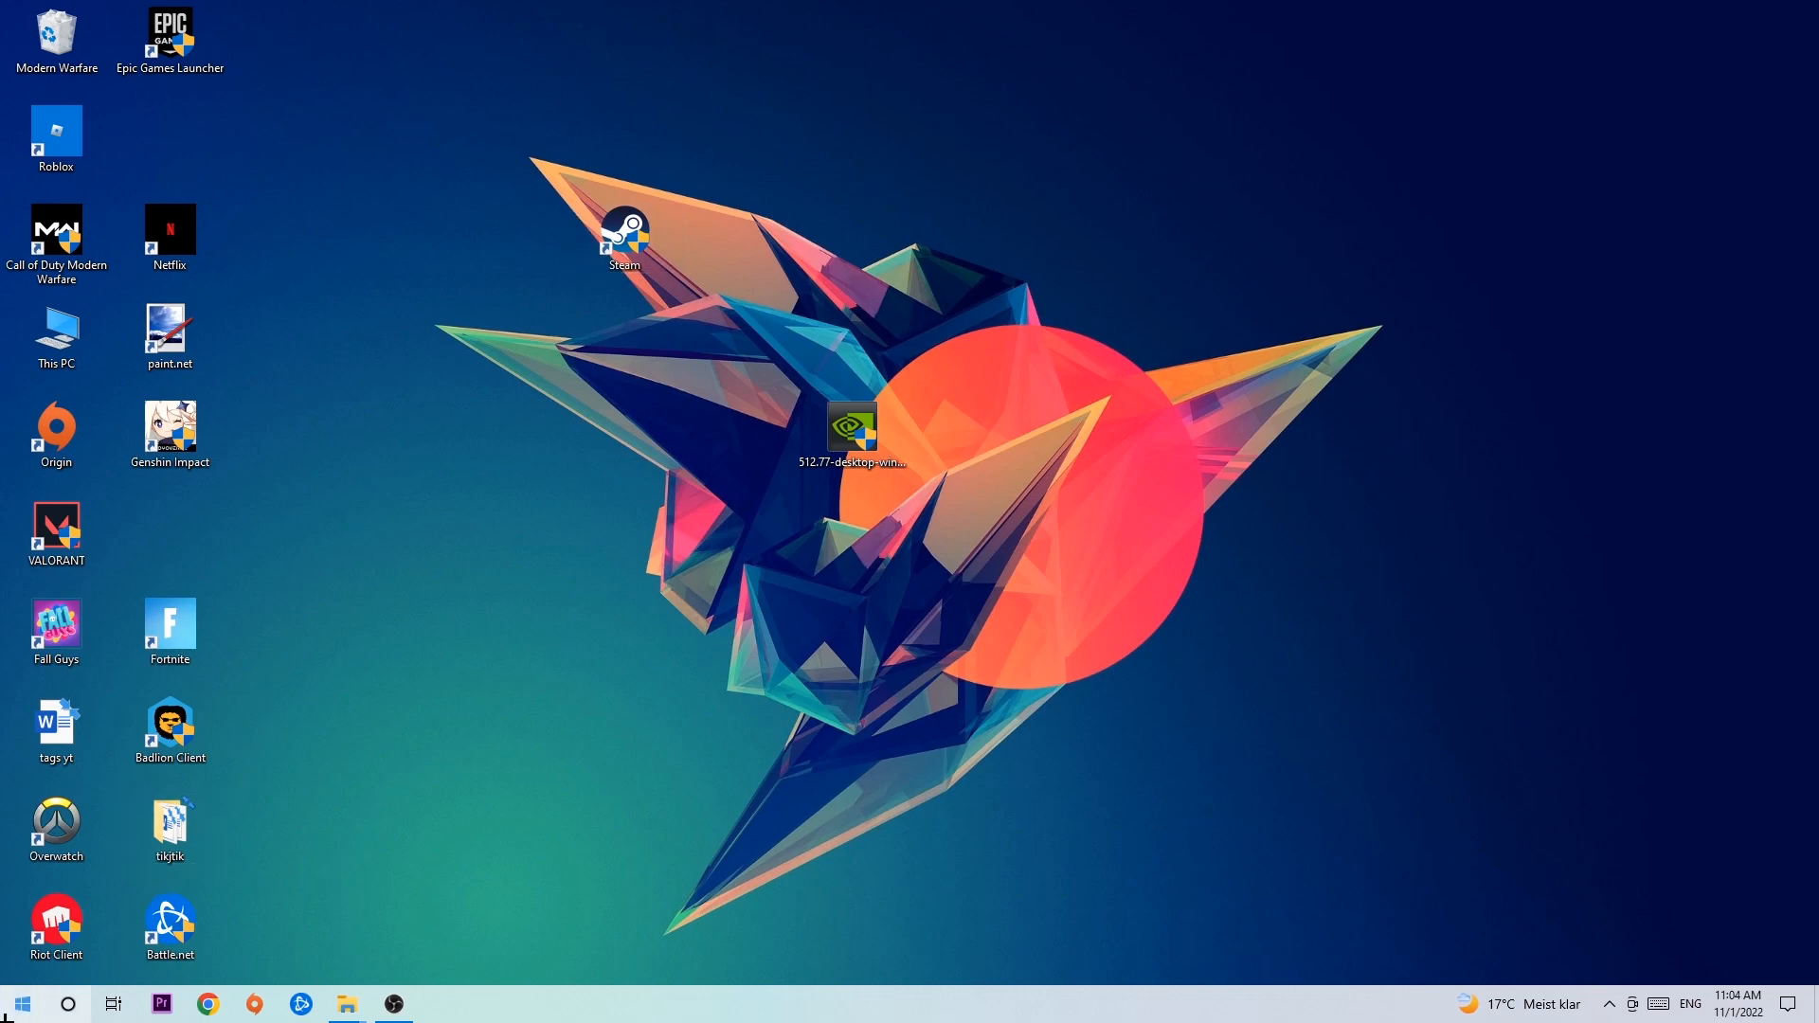
Set the Steam shortcut to Windows 8 compatibility mode with Run as administrator and save
click(19, 1002)
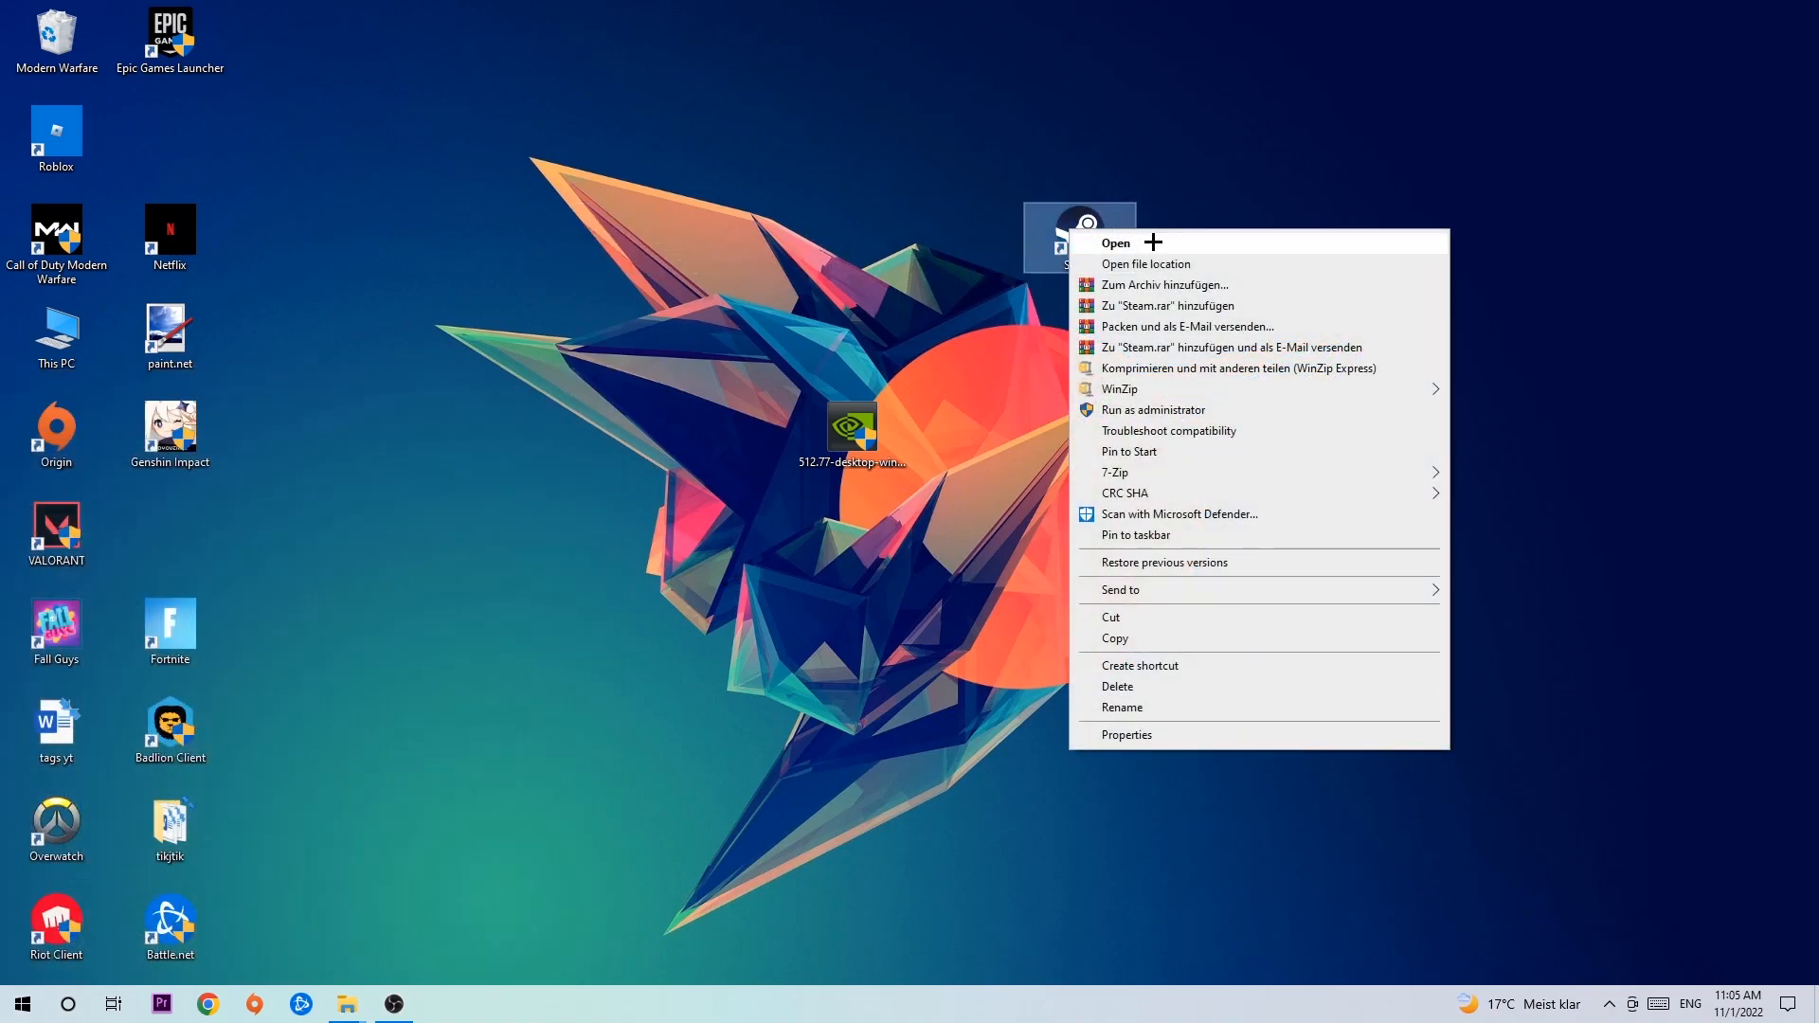
mouse_move(1171, 743)
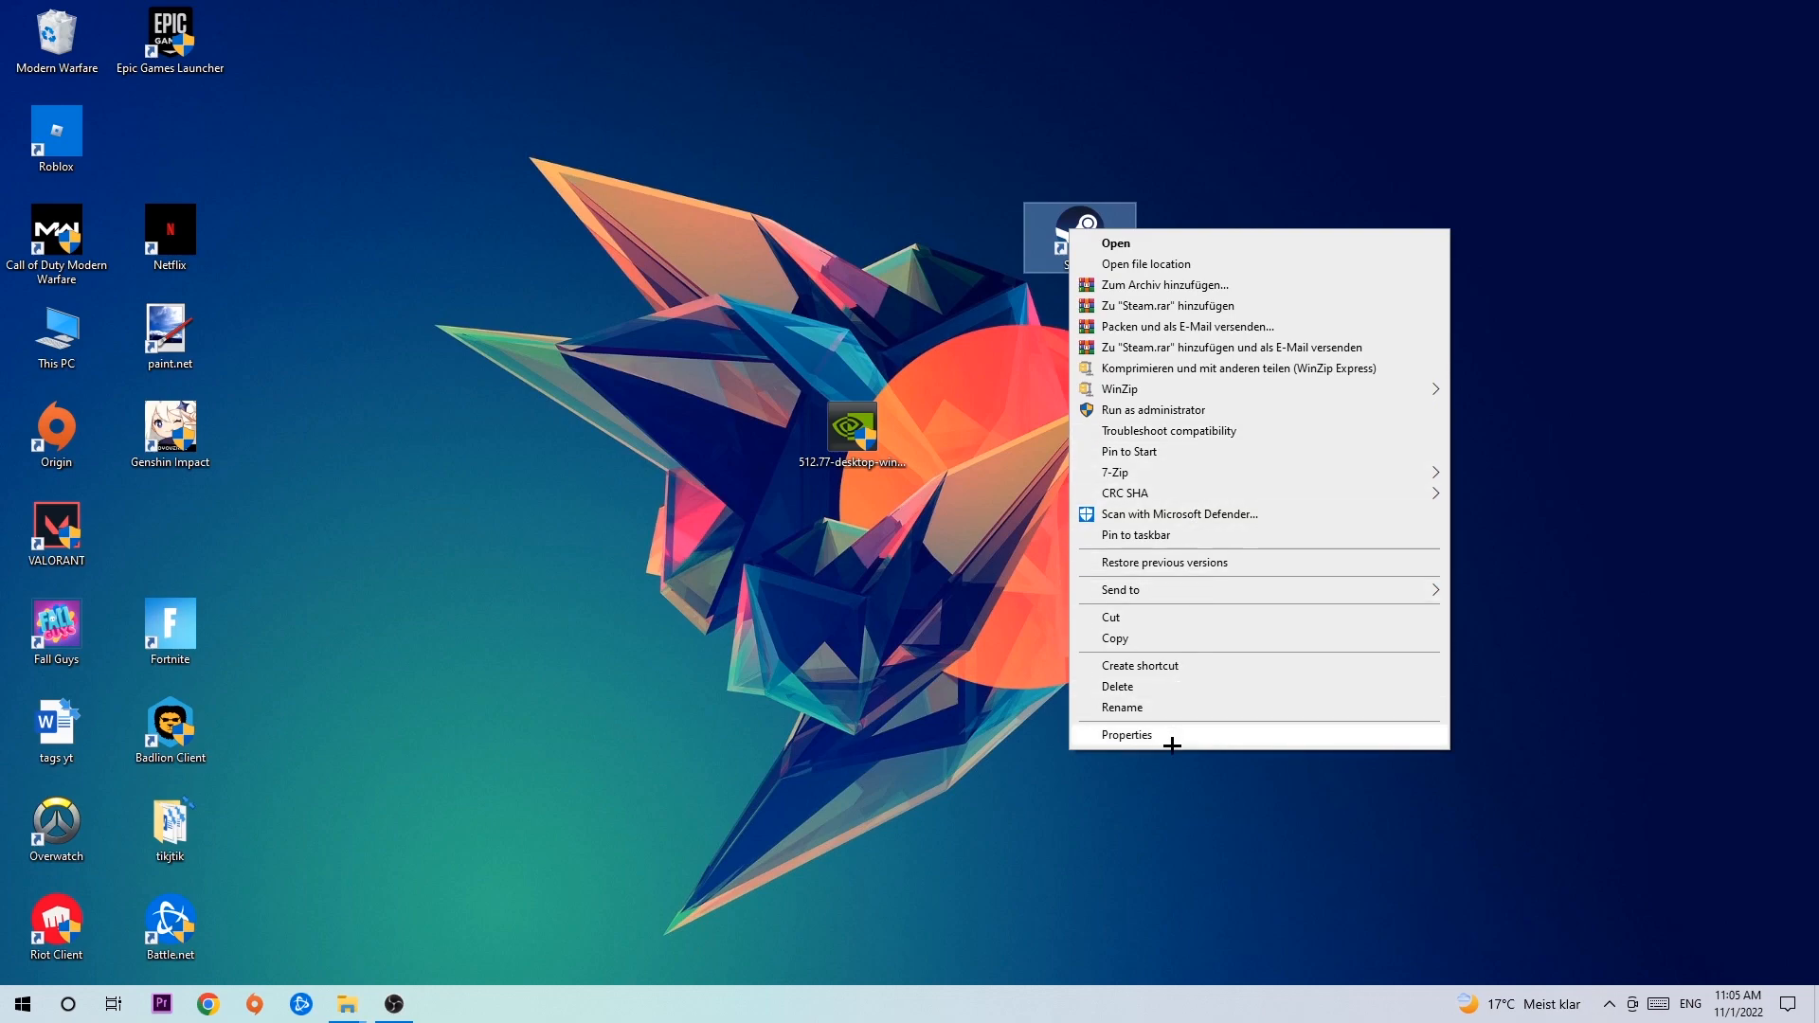
click(1126, 735)
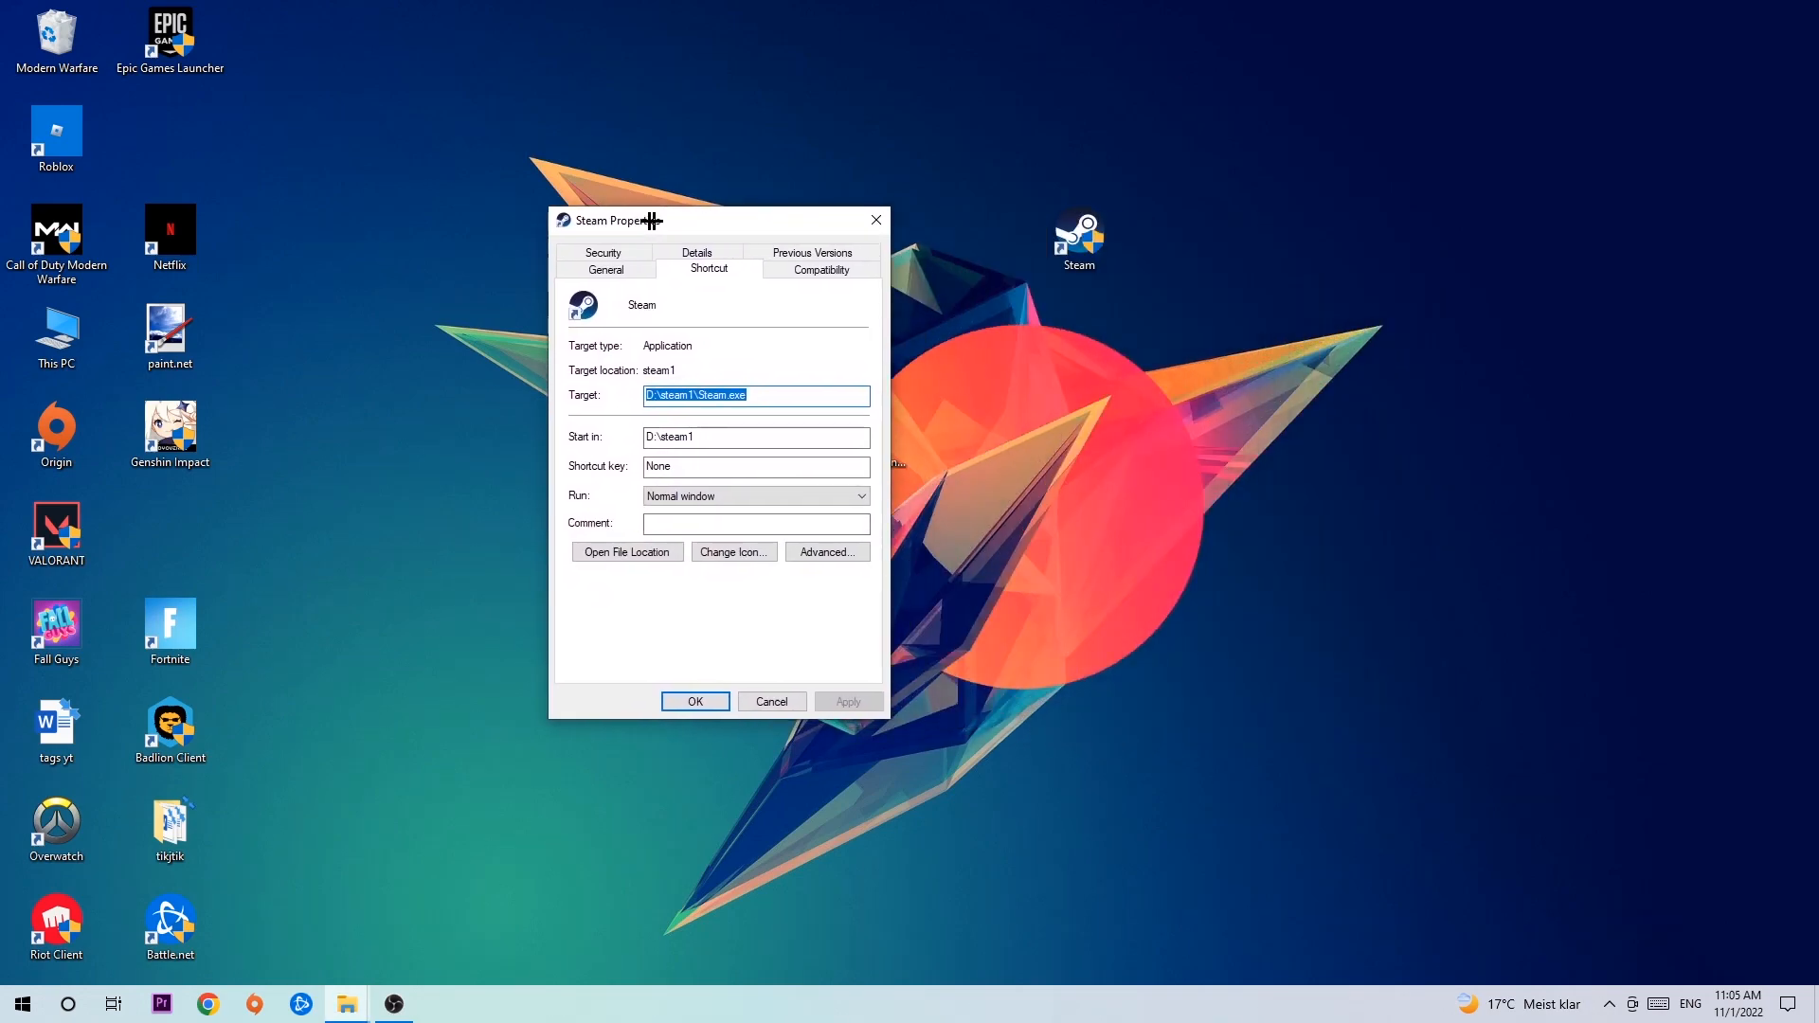
click(818, 267)
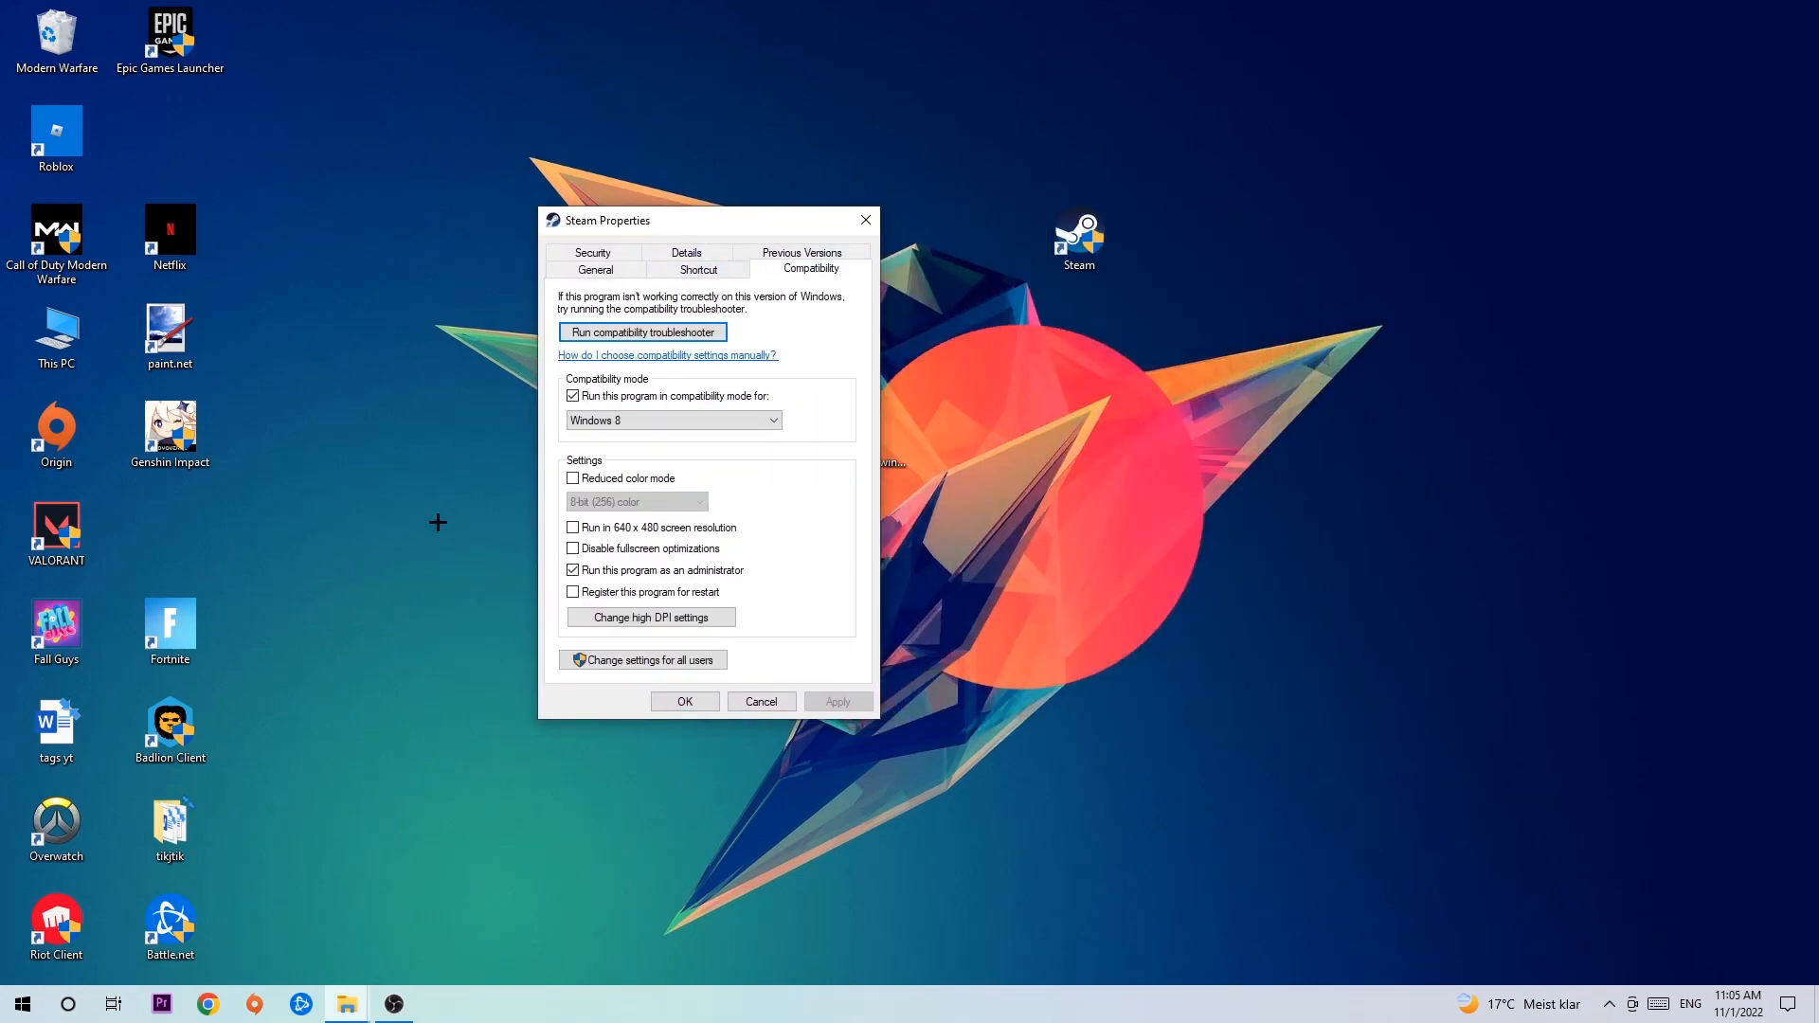
mouse_move(529, 422)
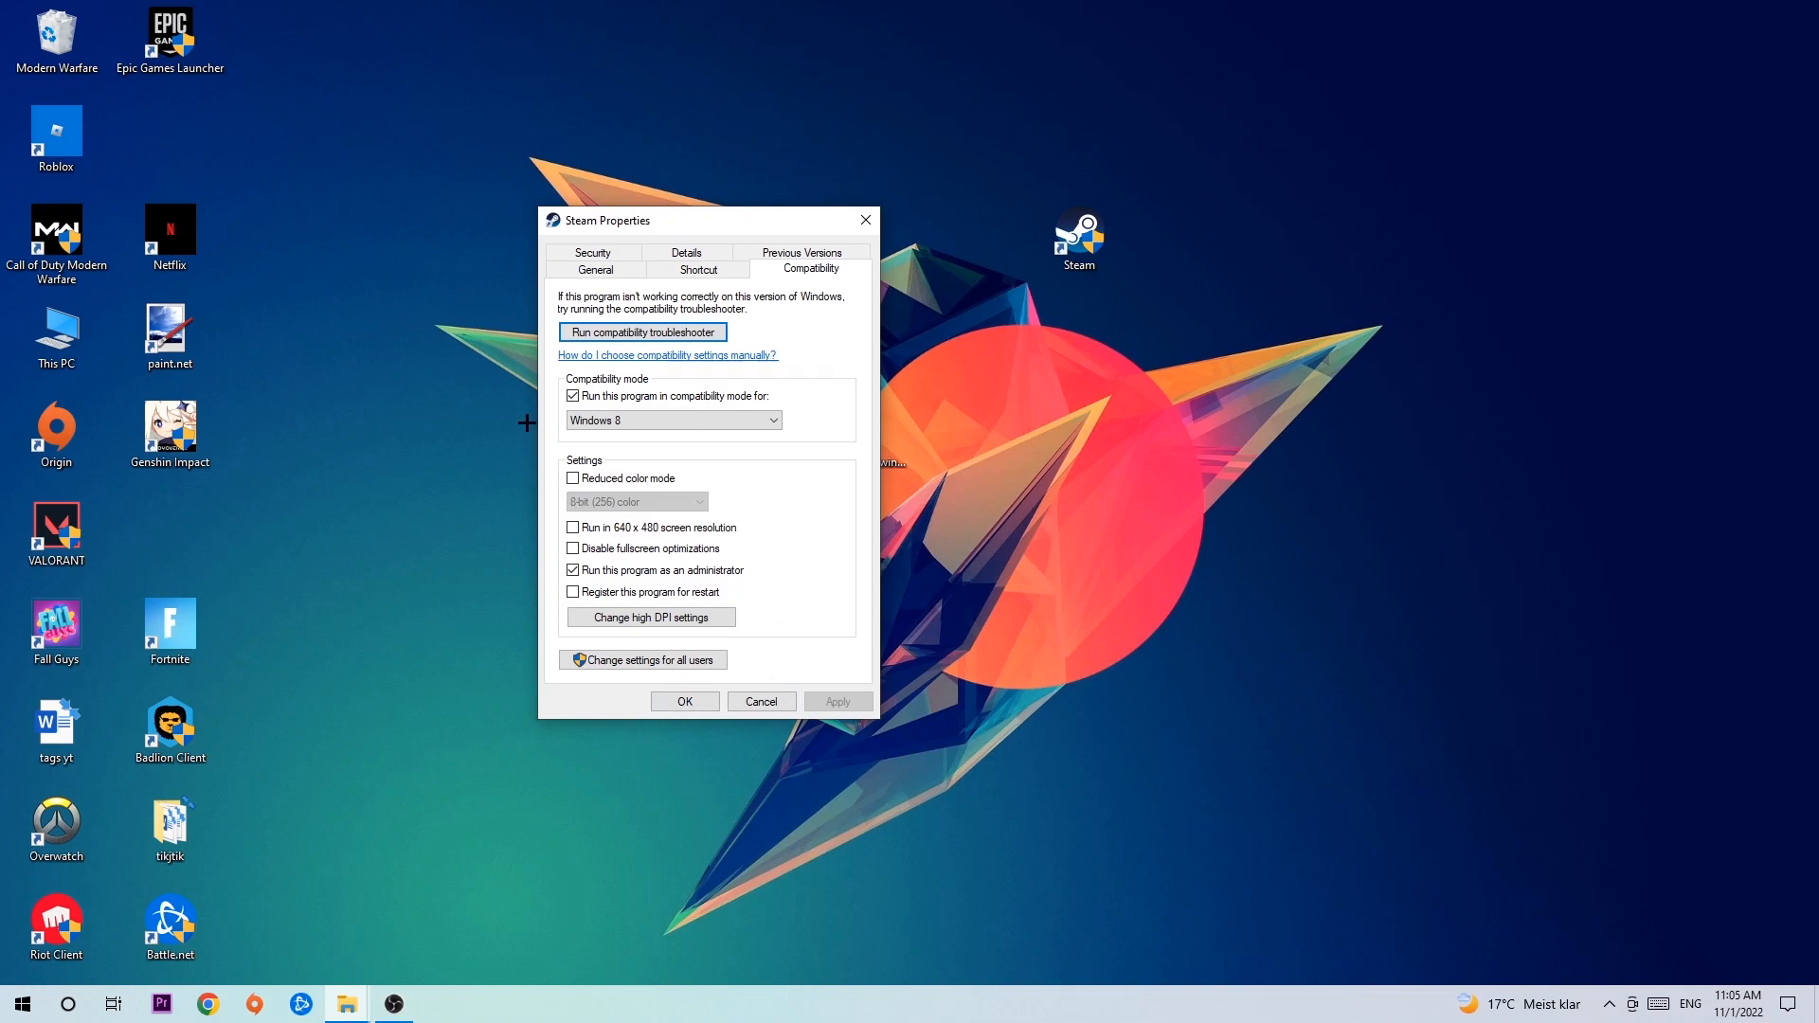
mouse_move(818, 394)
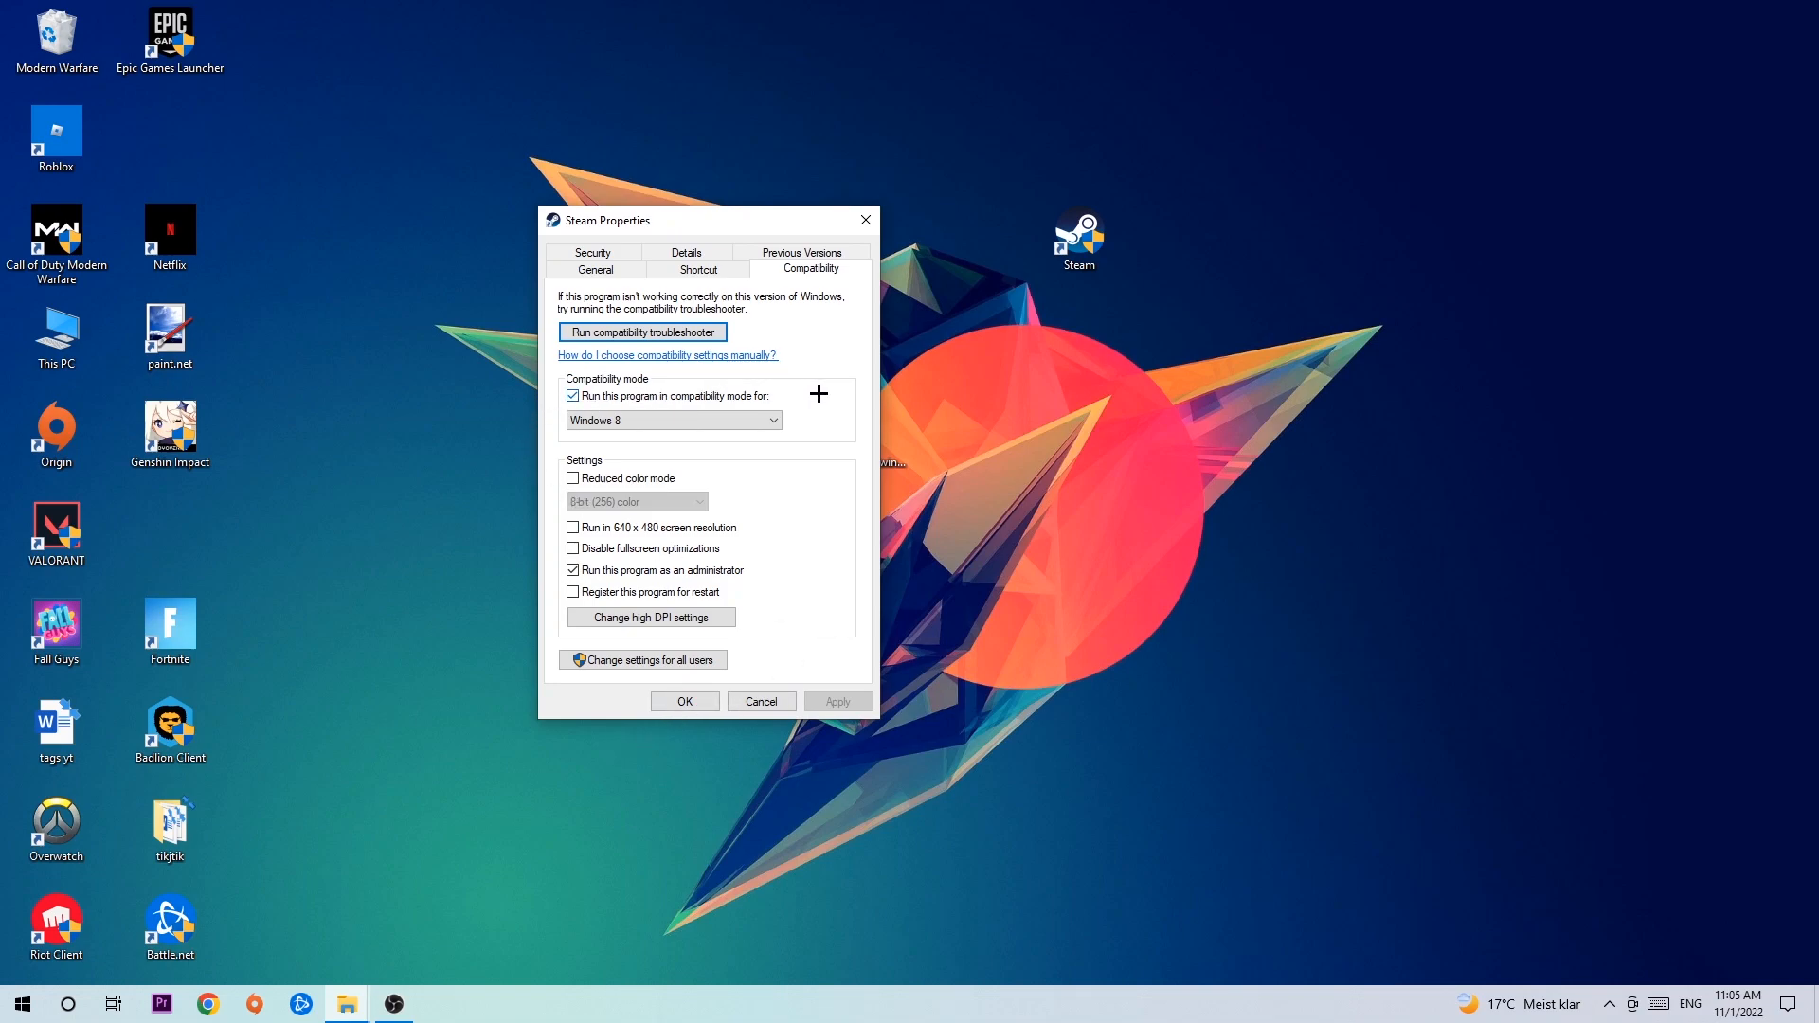
mouse_move(658, 551)
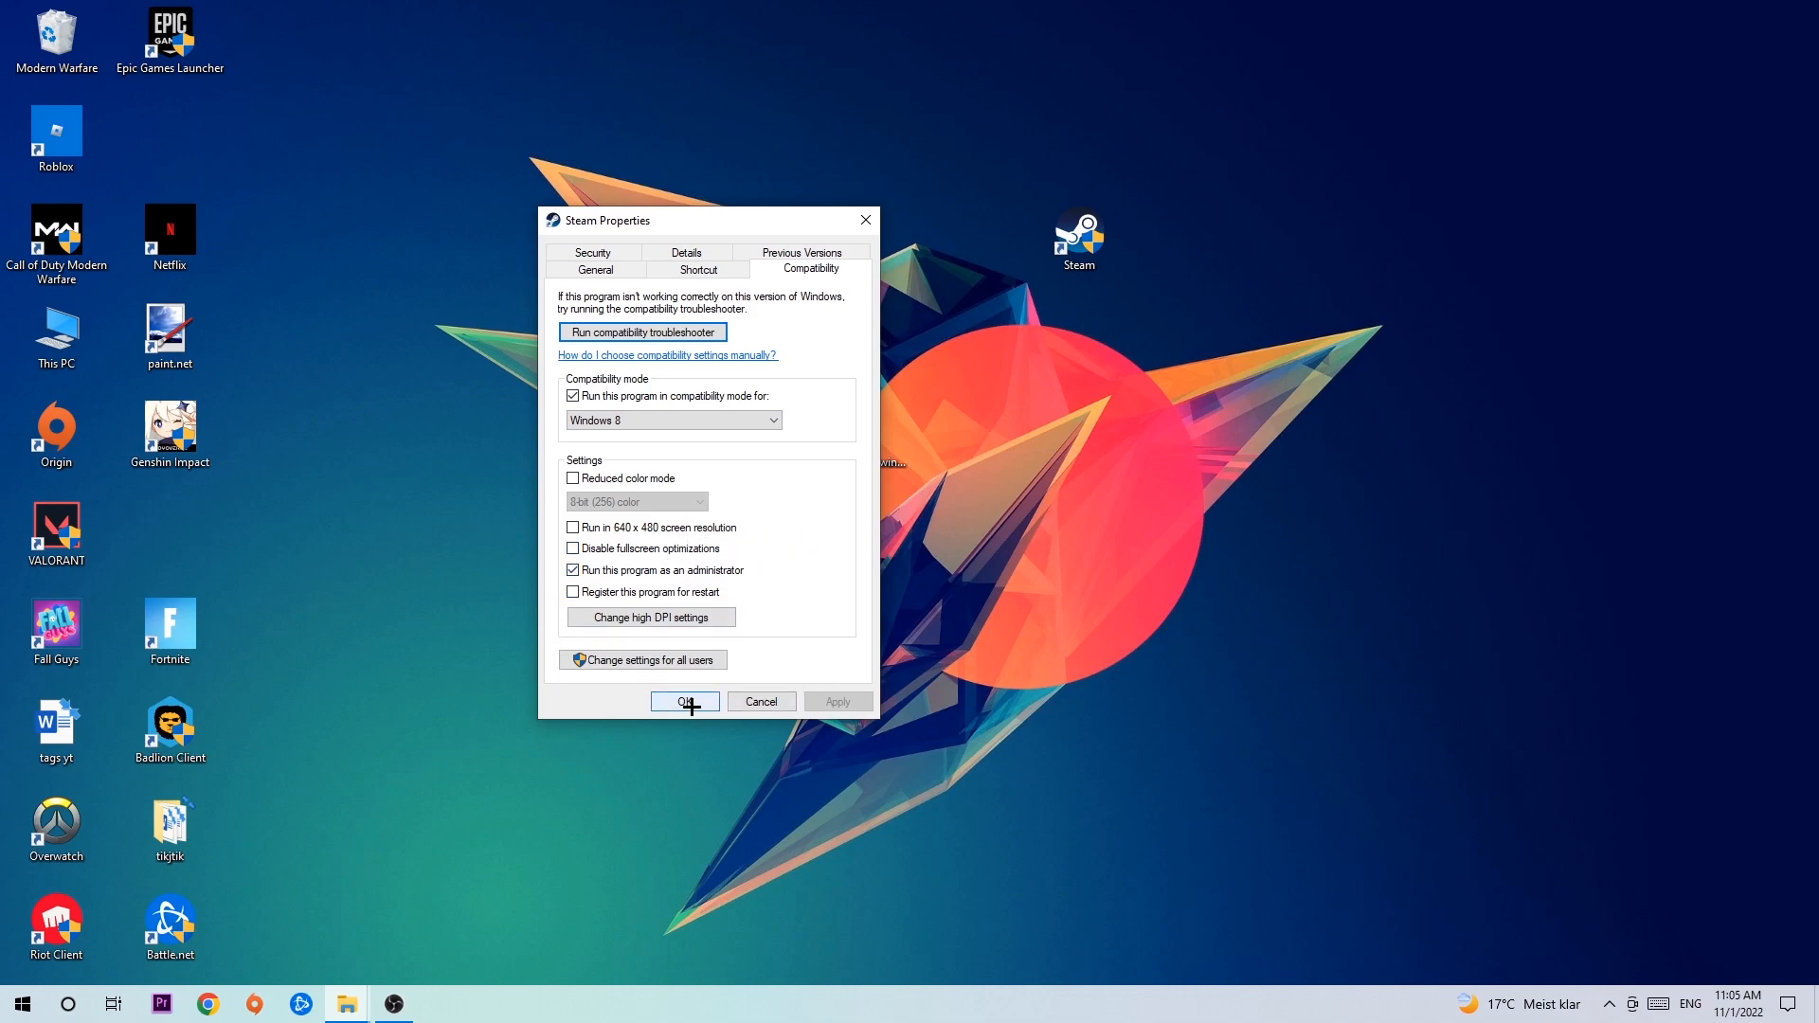
click(684, 701)
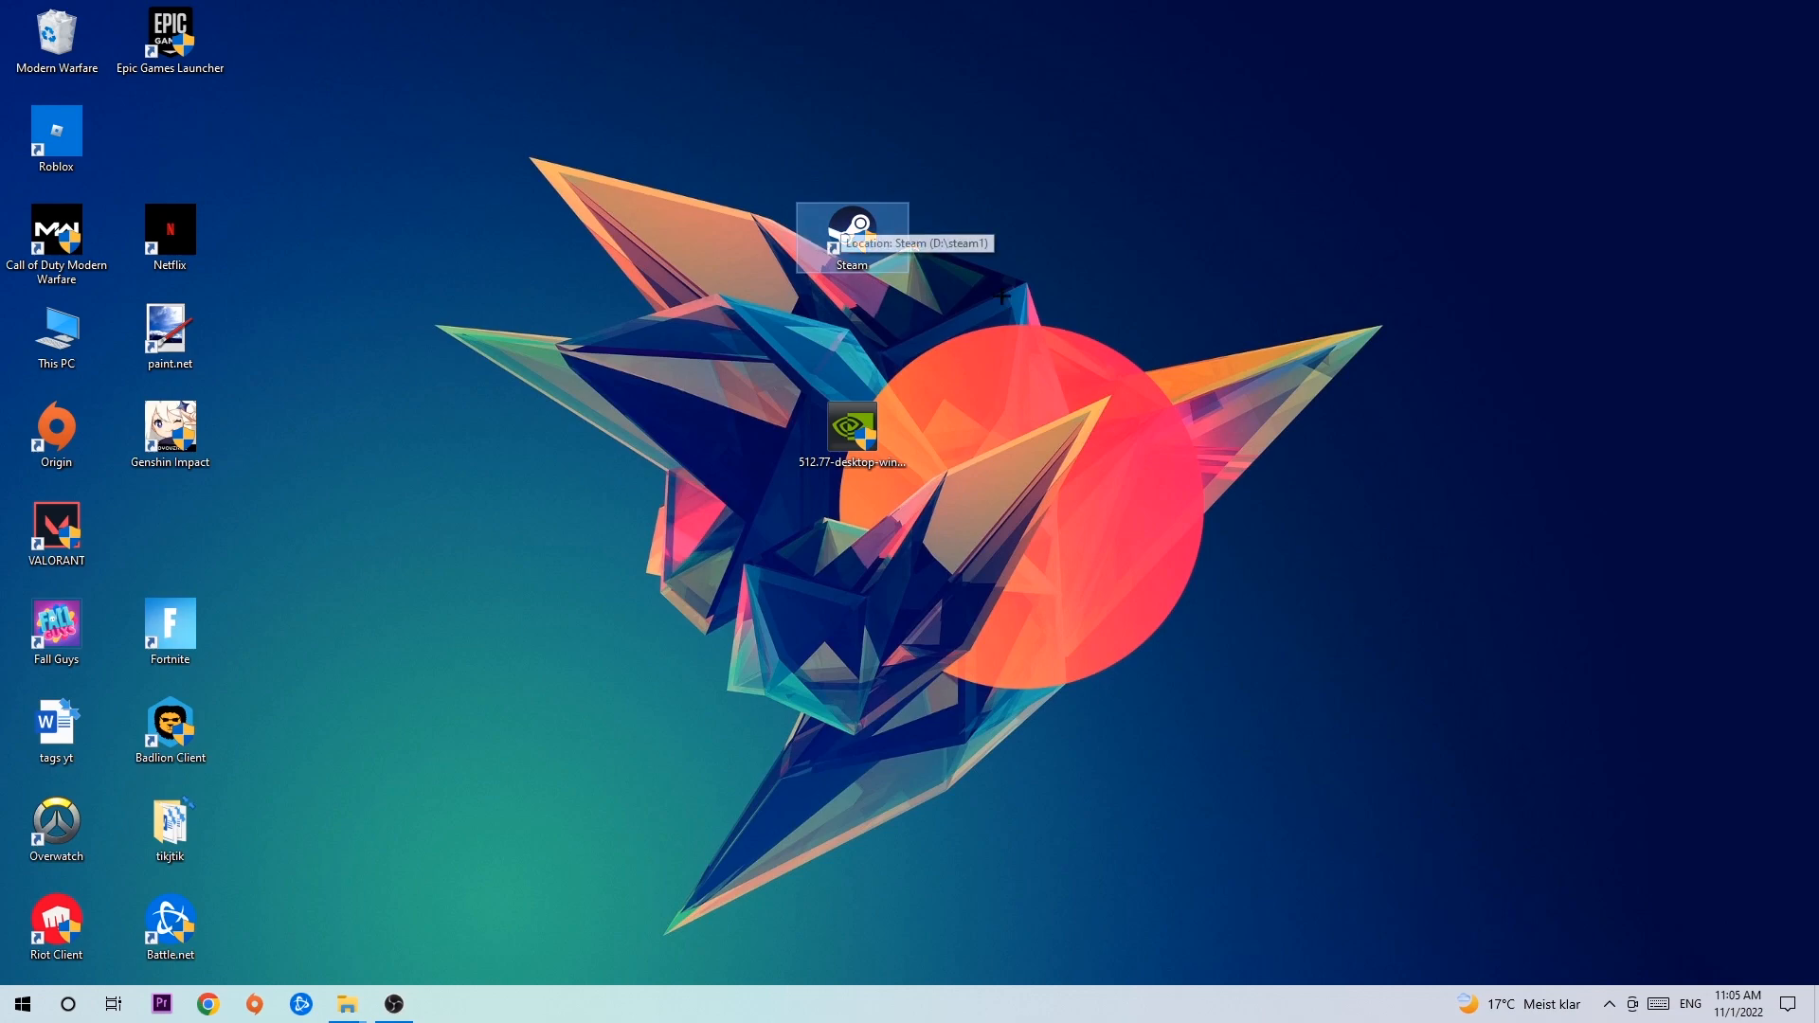
mouse_move(1063, 534)
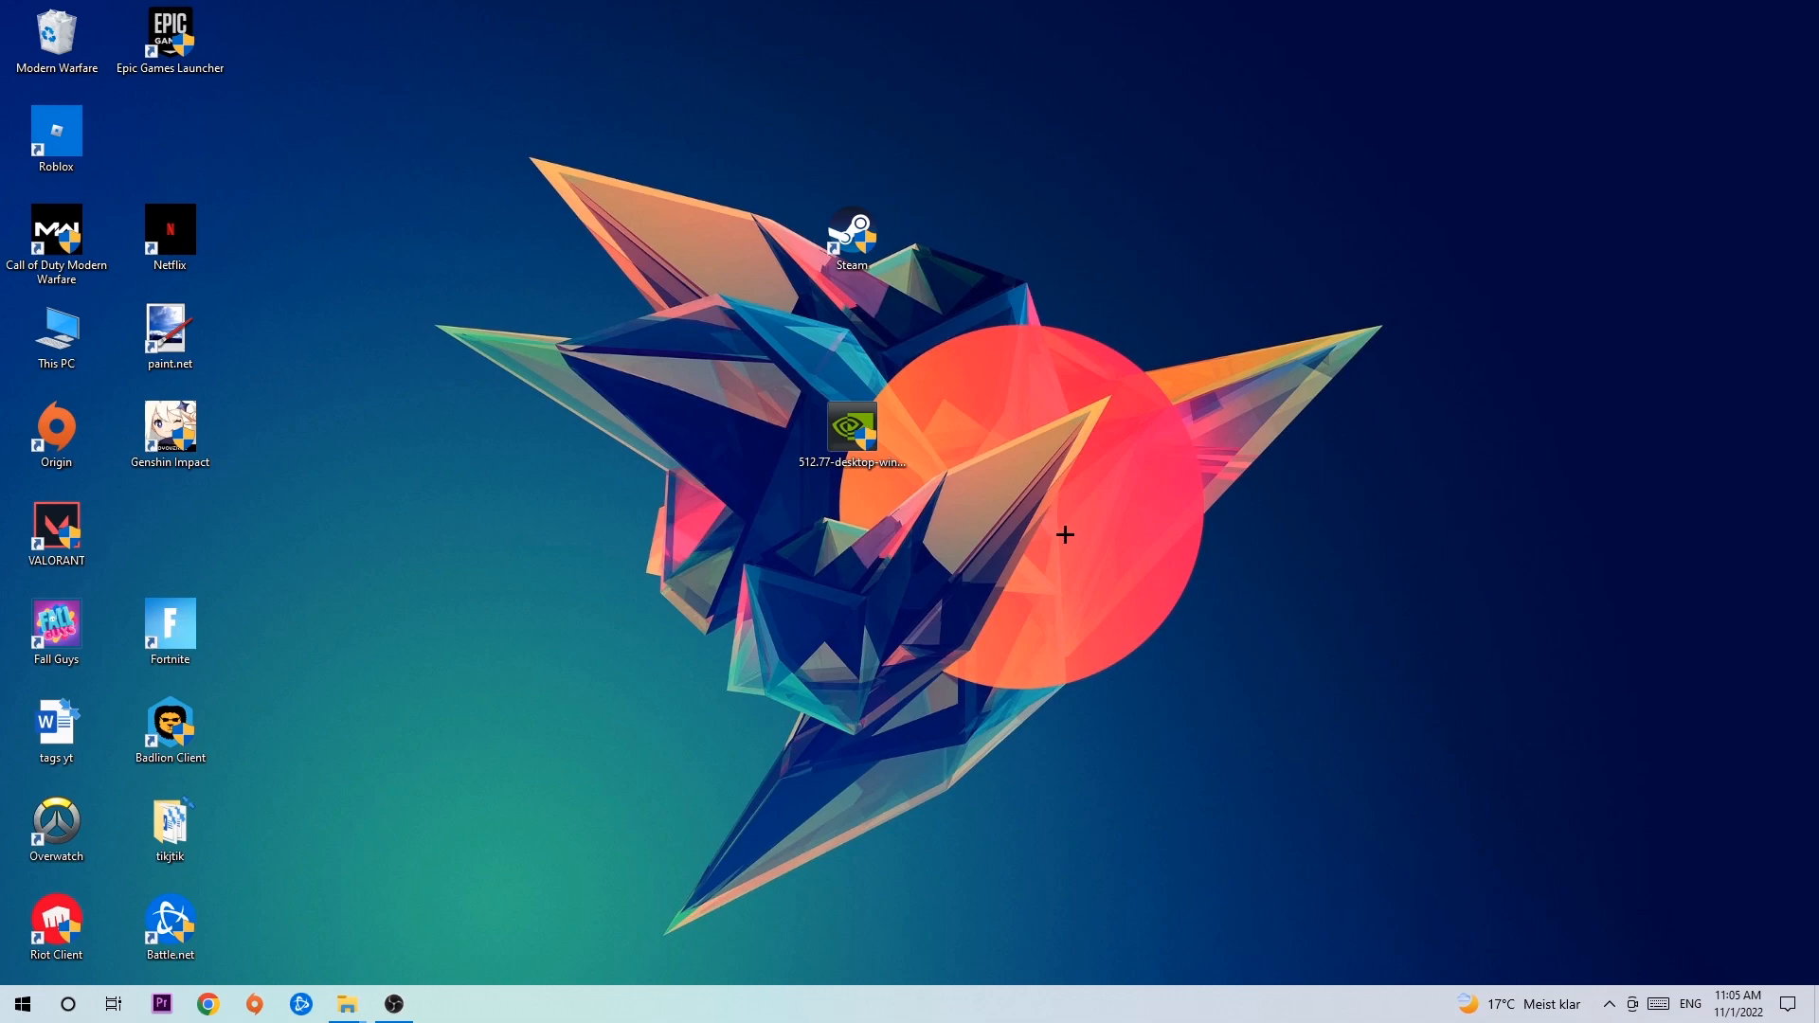
mouse_move(1061, 508)
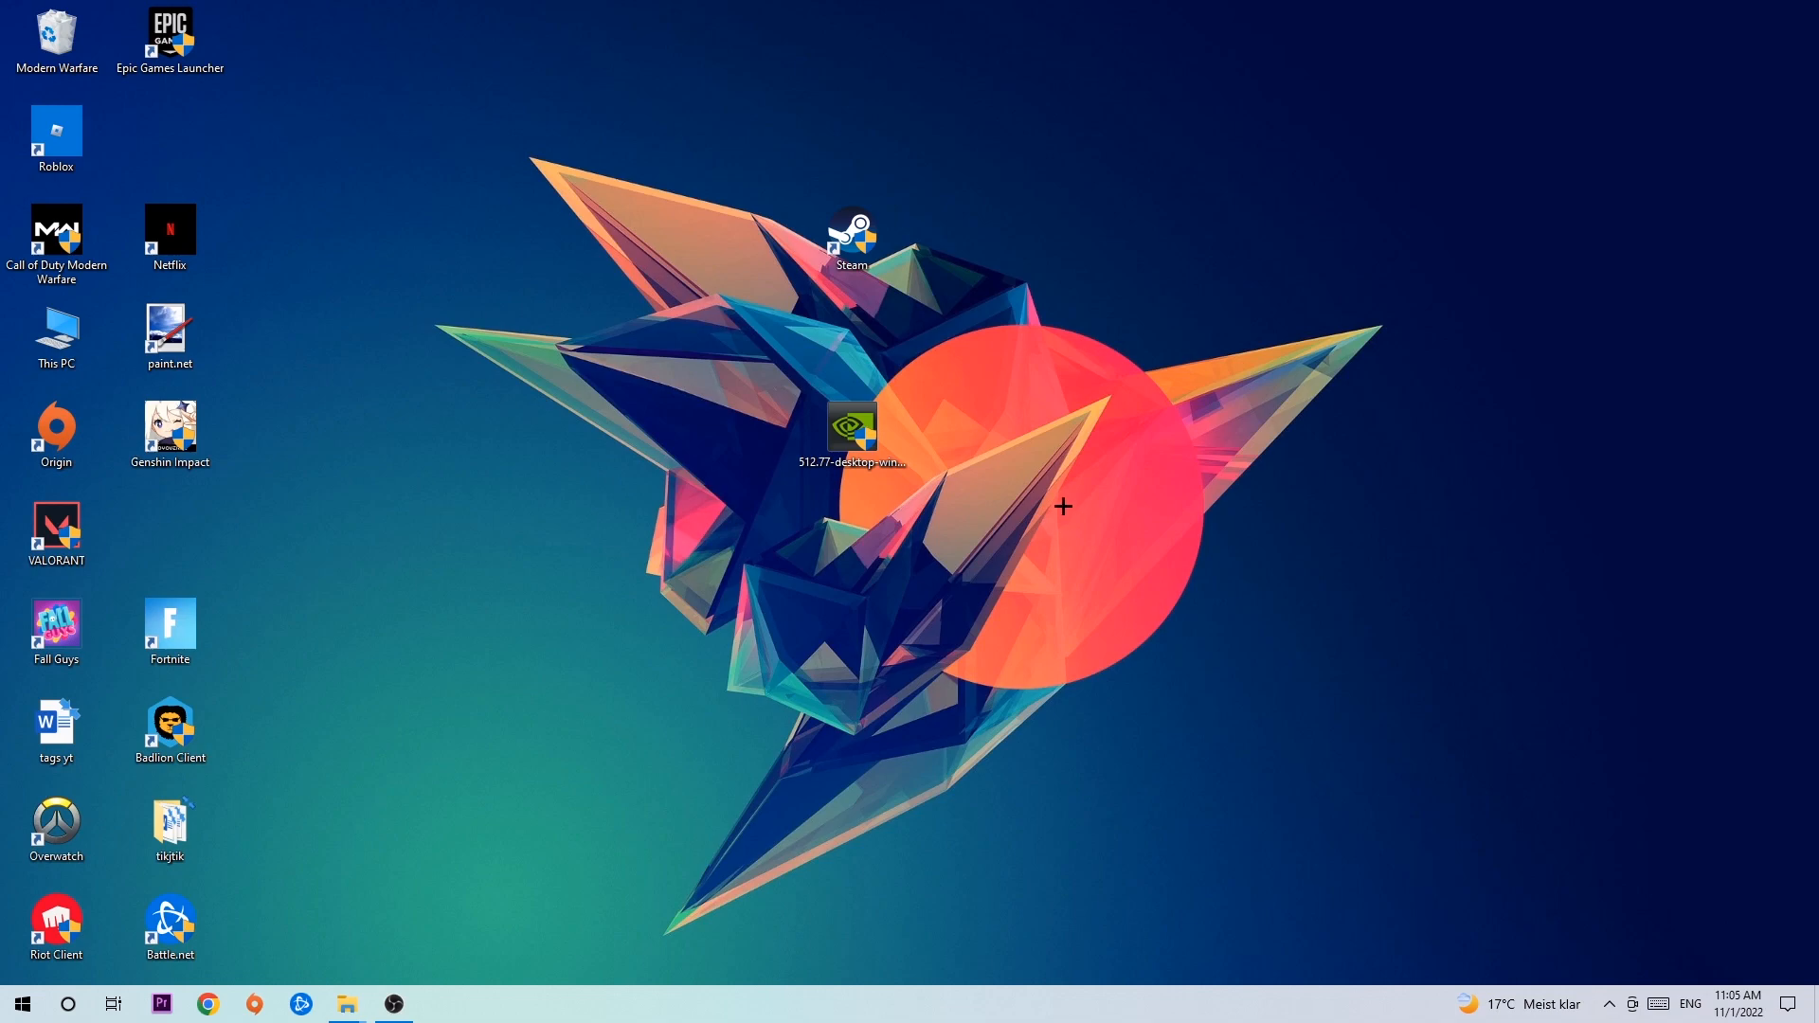